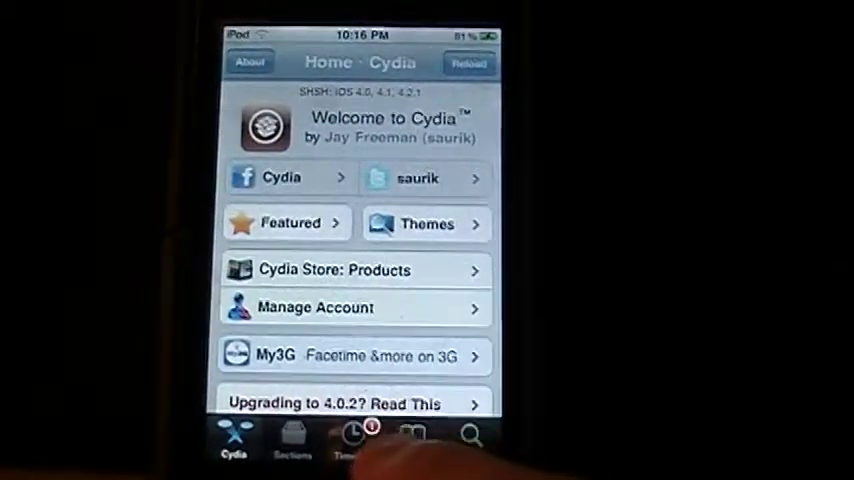
Open the ModMyi source from Cydia's list of installed sources.
{"action": "left_click", "coordinate": [408, 438]}
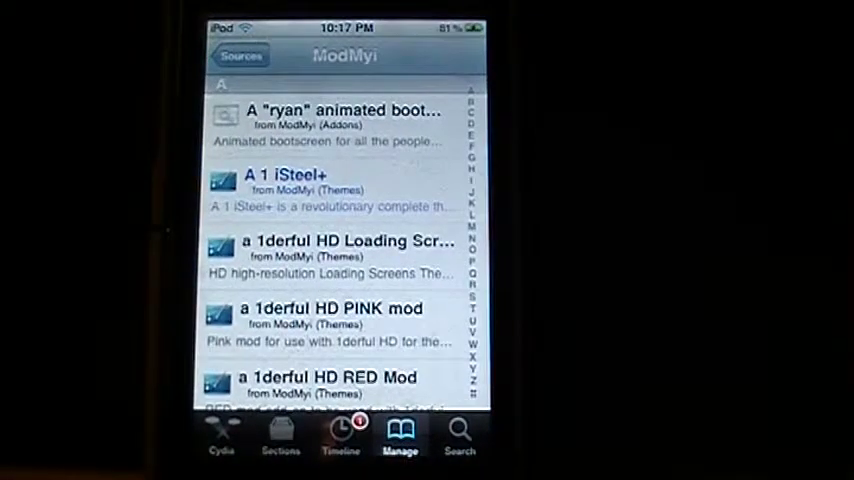
Scroll the ModMyi list down to BatteryPercentage4iPod and open its Details page.
{"action": "left_click", "coordinate": [471, 100]}
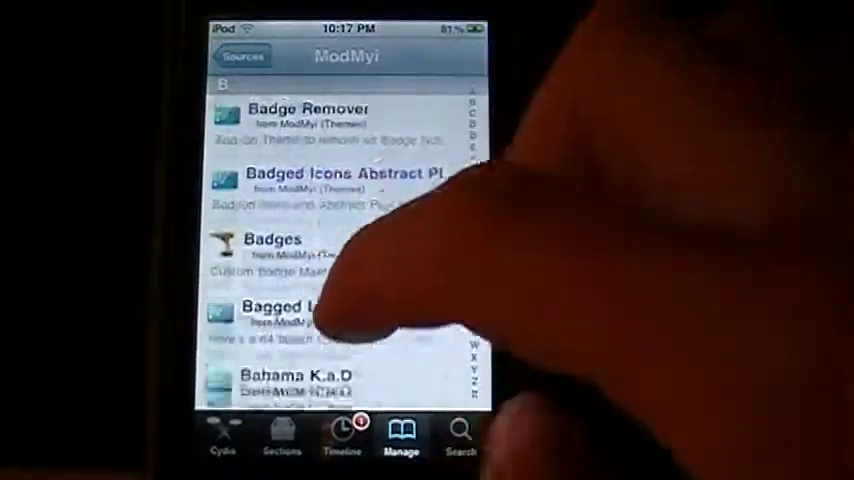
{"action": "scroll", "scroll_direction": "down", "scroll_amount": 3}
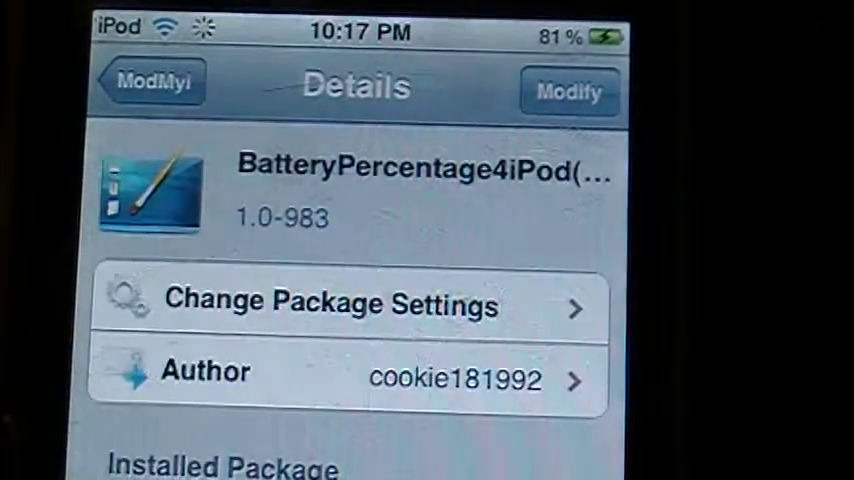
Review the installed BatteryPercentage4iPod 1.0-983 details, then open WinterBoard's Select Themes list.
{"action": "scroll", "scroll_direction": "down", "scroll_amount": 3}
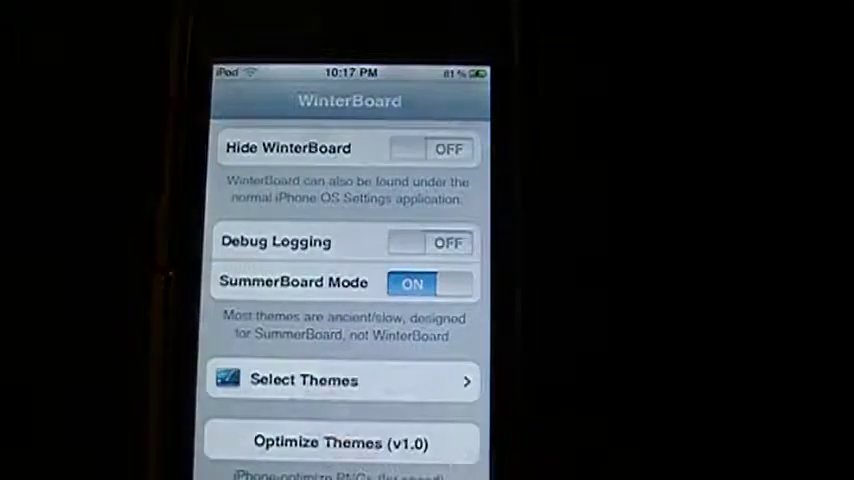
{"action": "left_click", "coordinate": [303, 380]}
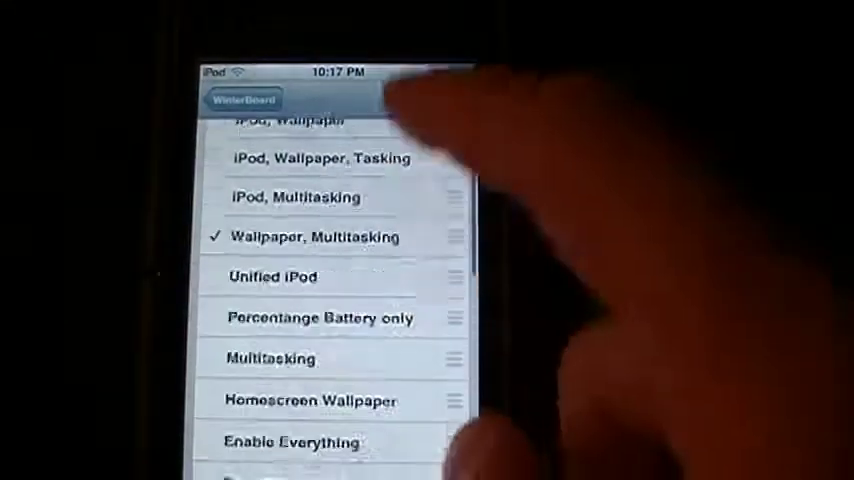
Scroll below Enable Everything and check the Batterypercent4ipod(4.x) theme.
{"action": "scroll", "scroll_direction": "down", "scroll_amount": 3}
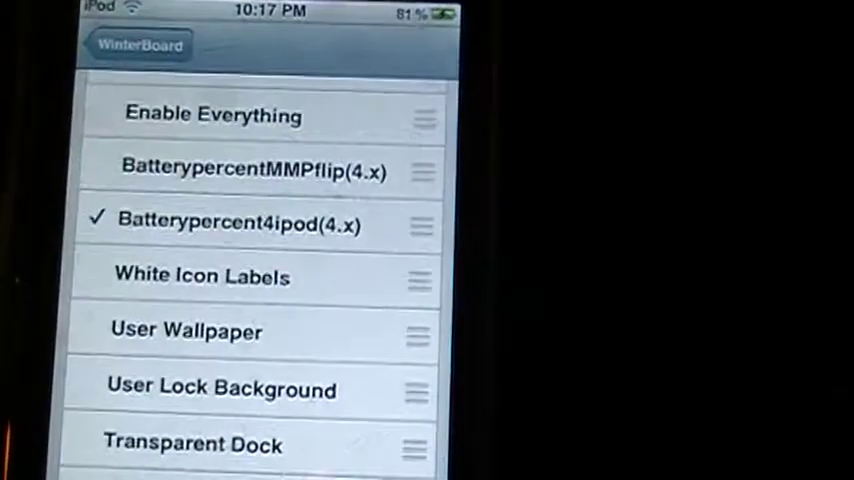